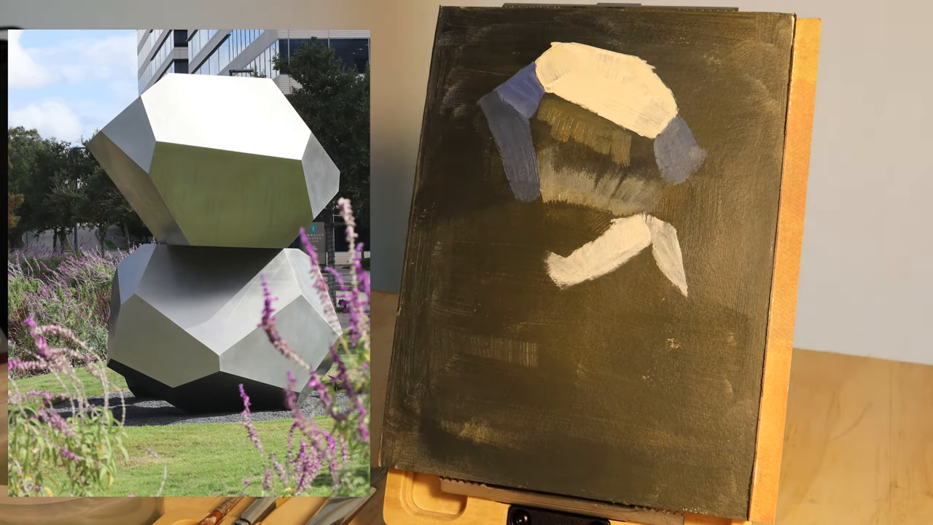
mouse_move(583, 182)
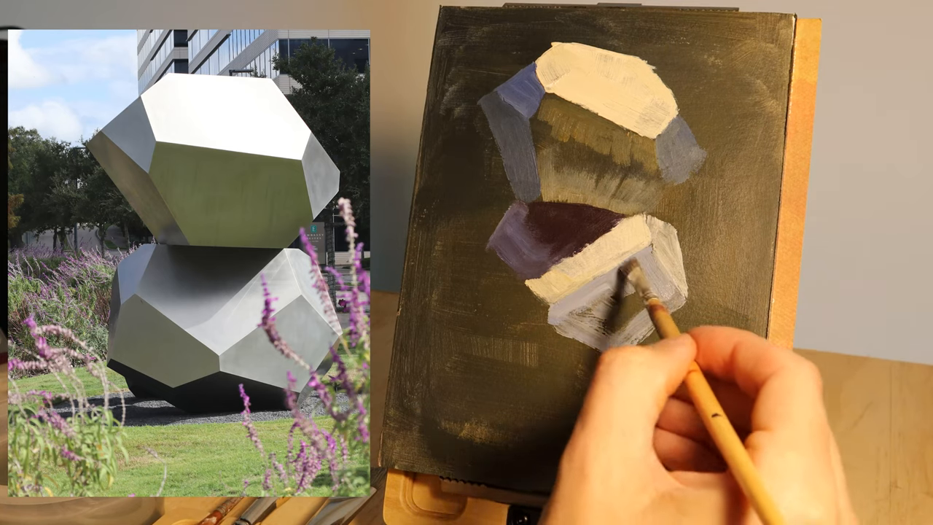
mouse_move(620, 314)
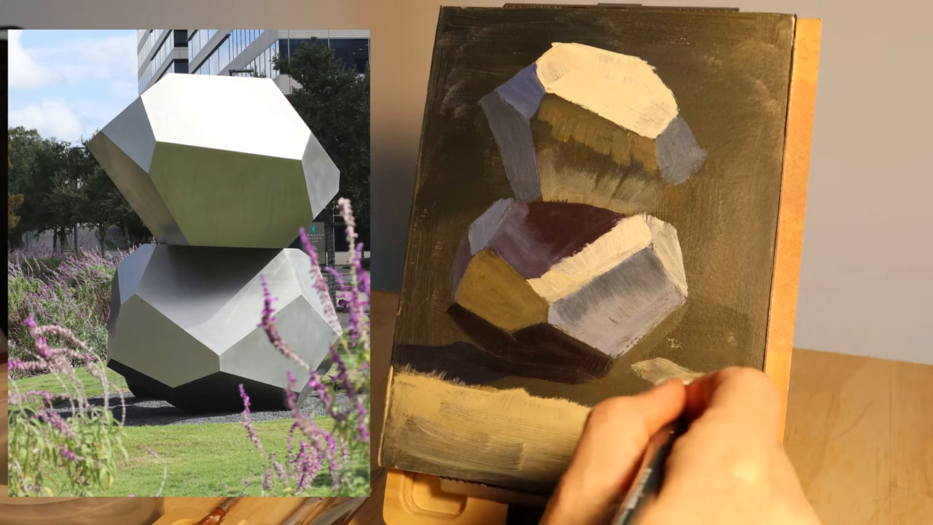
mouse_move(656, 379)
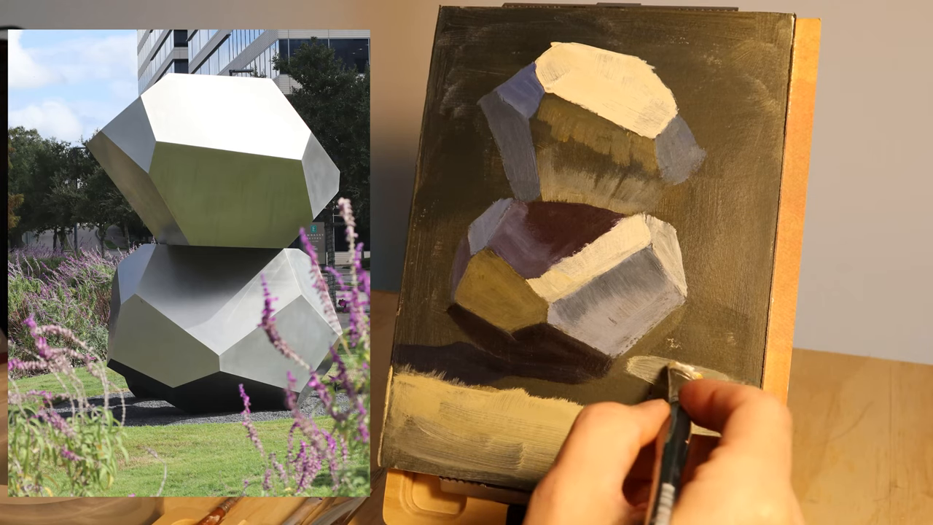